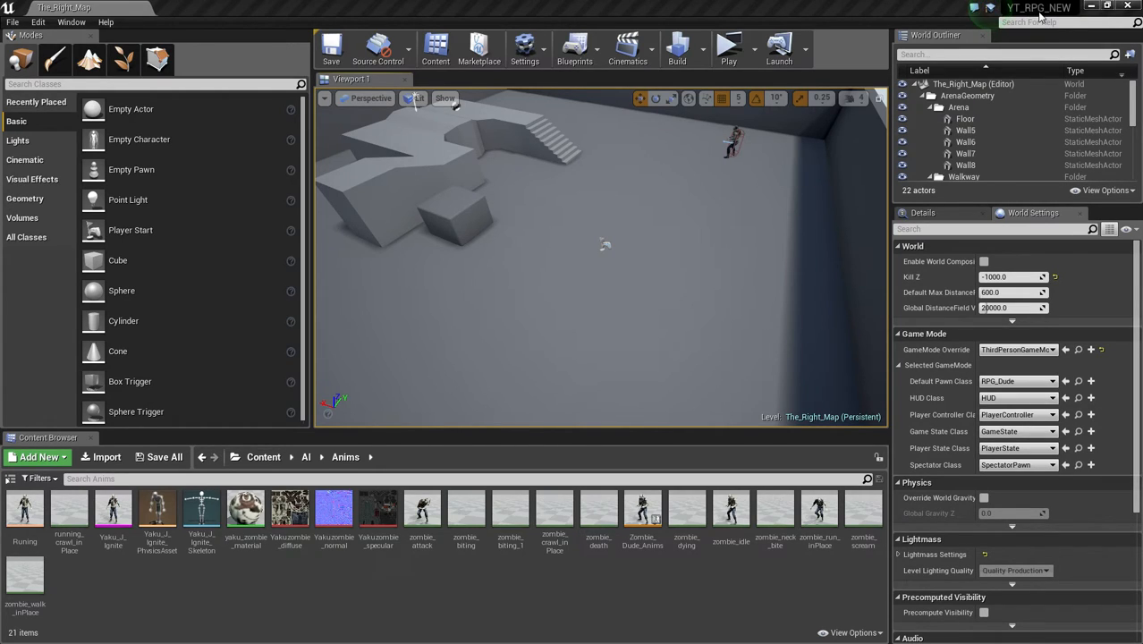
mouse_move(833, 5)
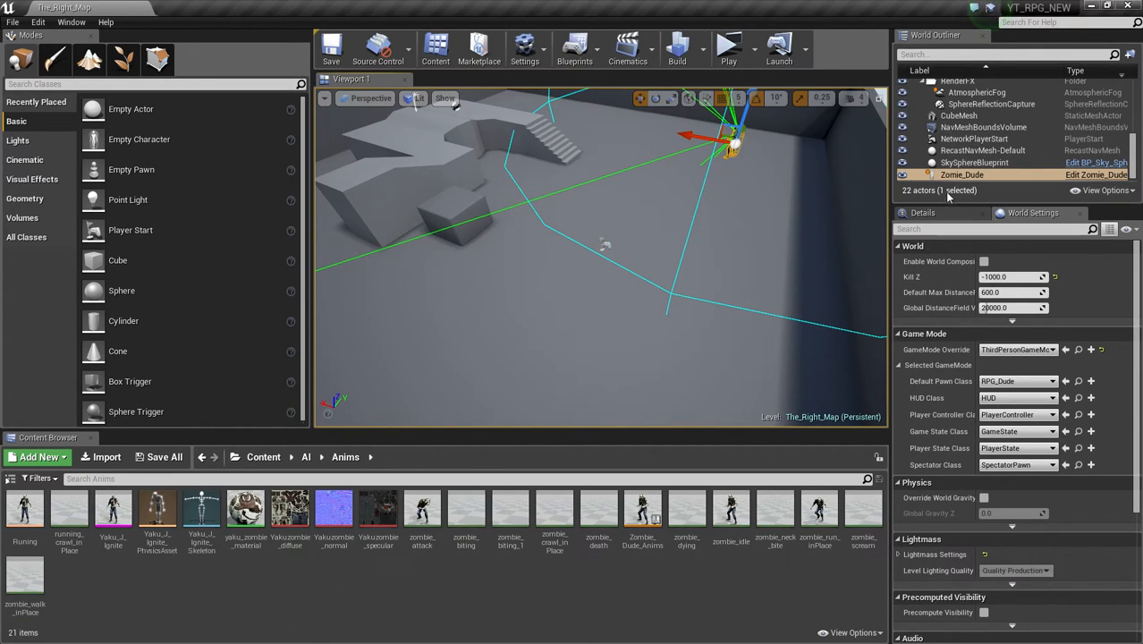
Open the Zomie_Dude blueprint for editing and bring up the Running blend space.
right_click(963, 175)
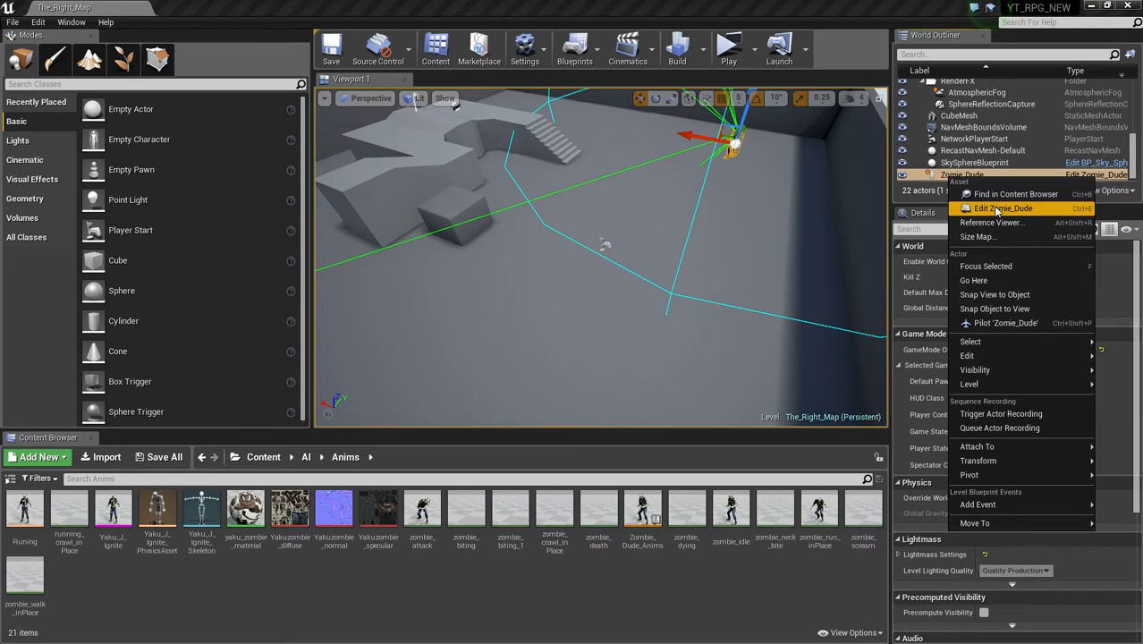
click(1002, 208)
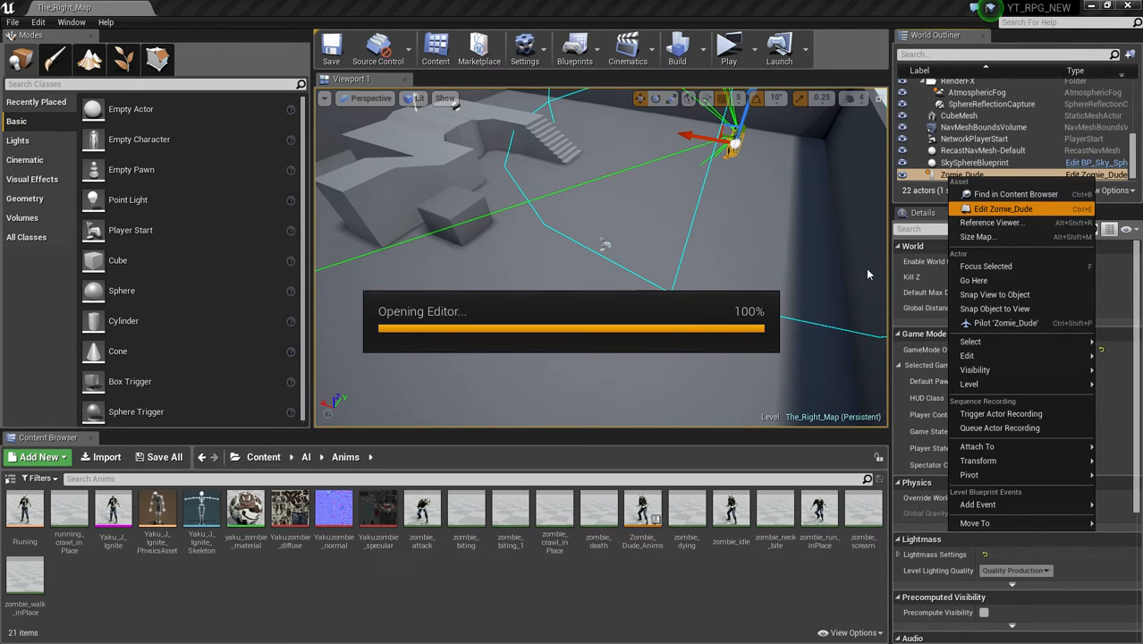
click(1002, 208)
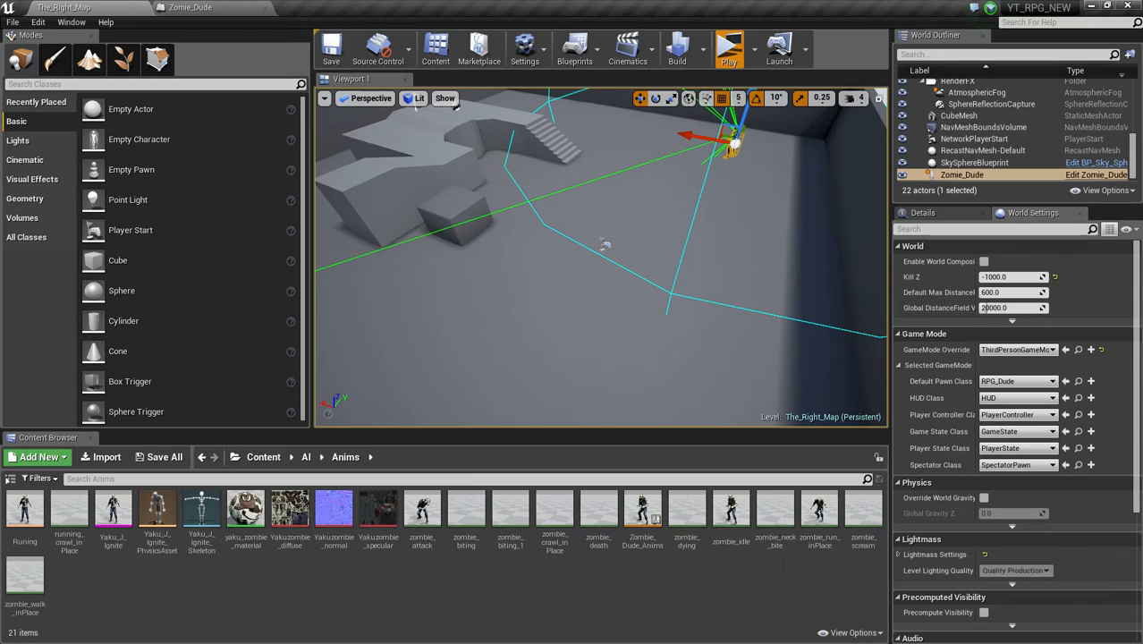
click(730, 47)
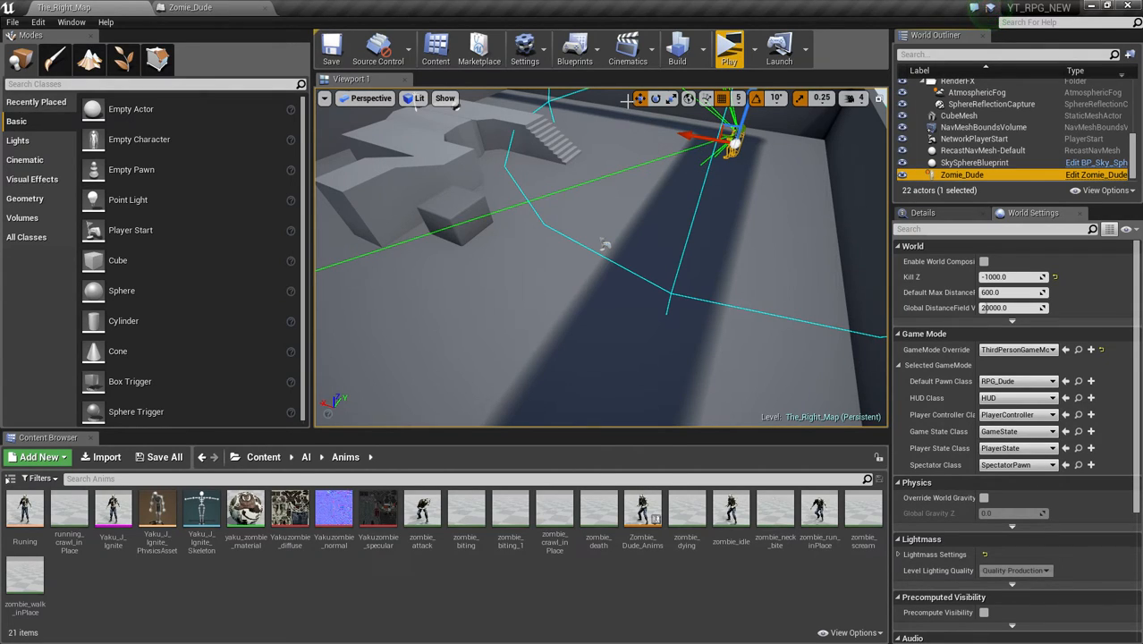
mouse_move(587, 86)
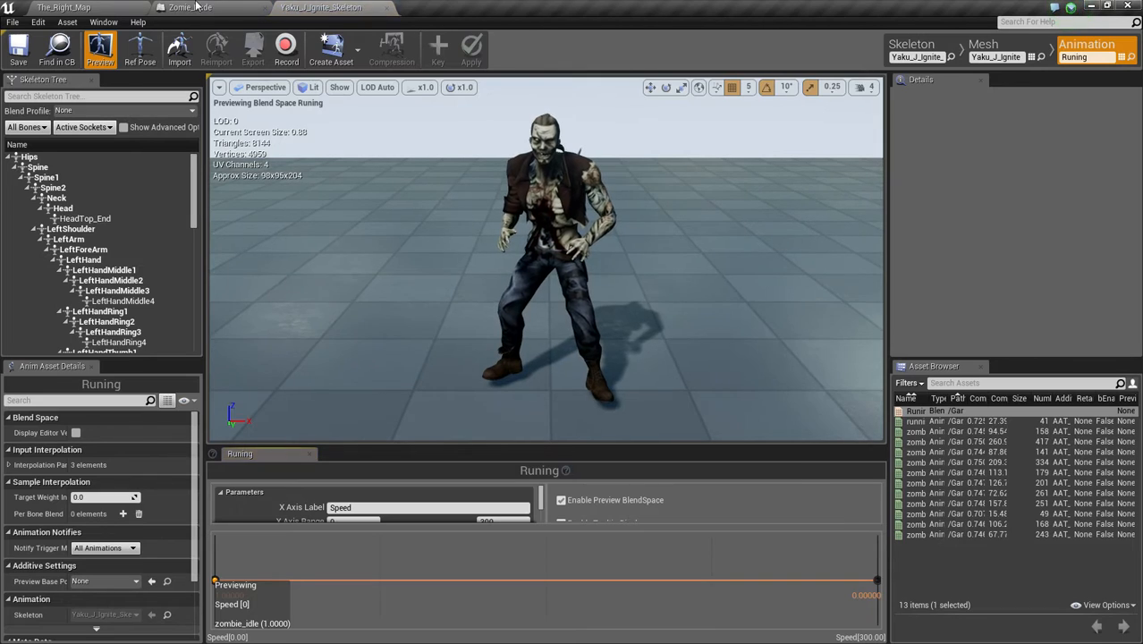
Review the zombie's AI event graph and running animation, then return to the level map.
click(190, 8)
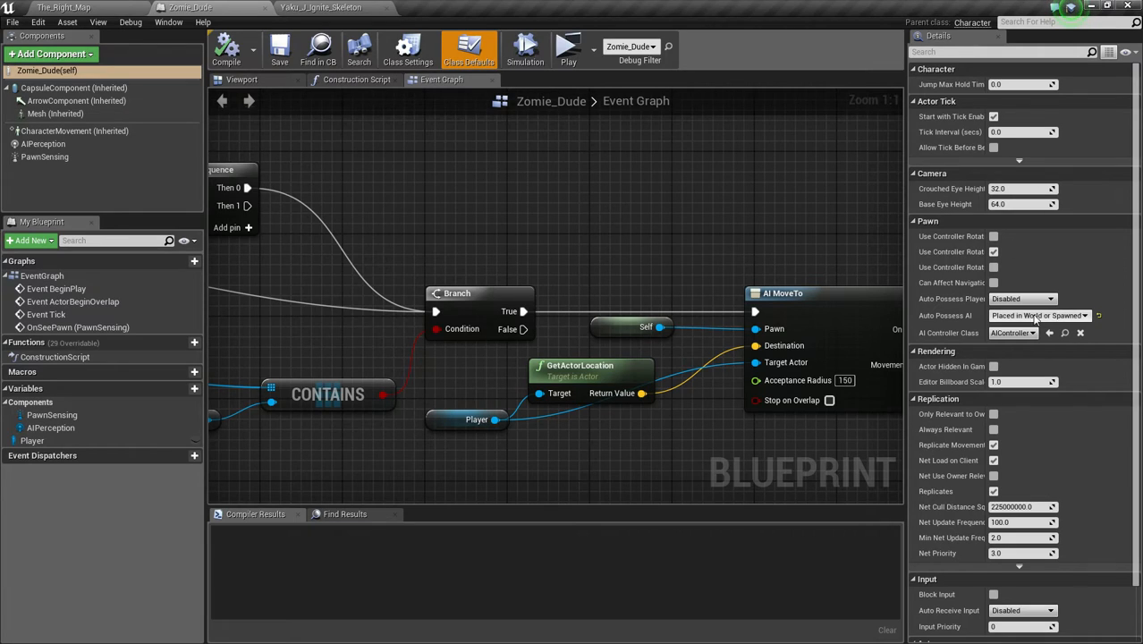
mouse_move(1100, 233)
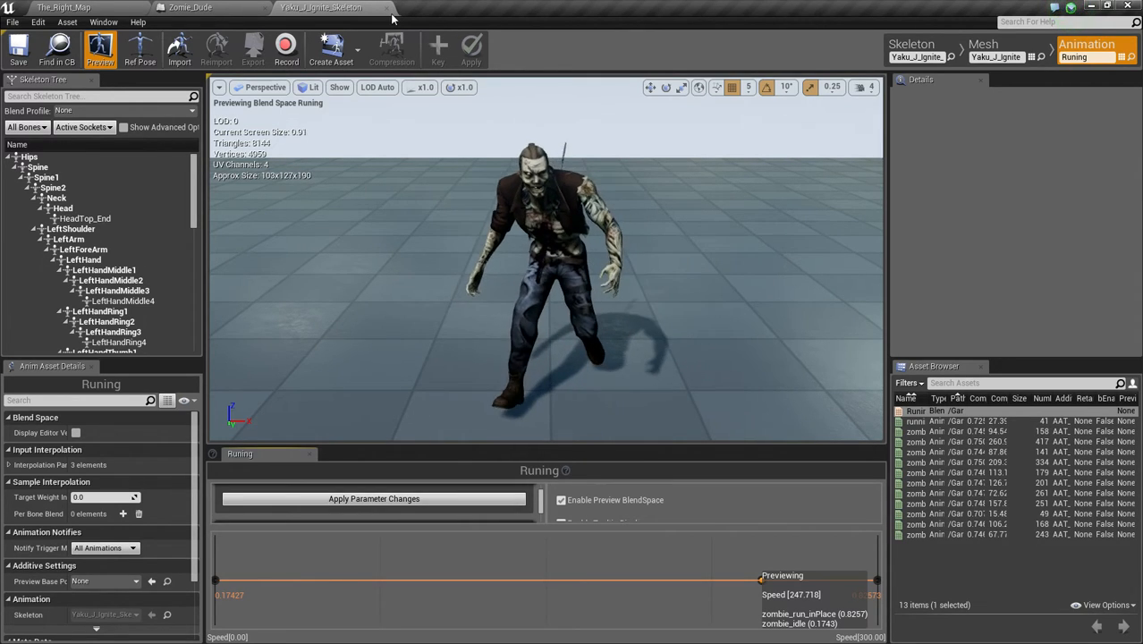
click(190, 8)
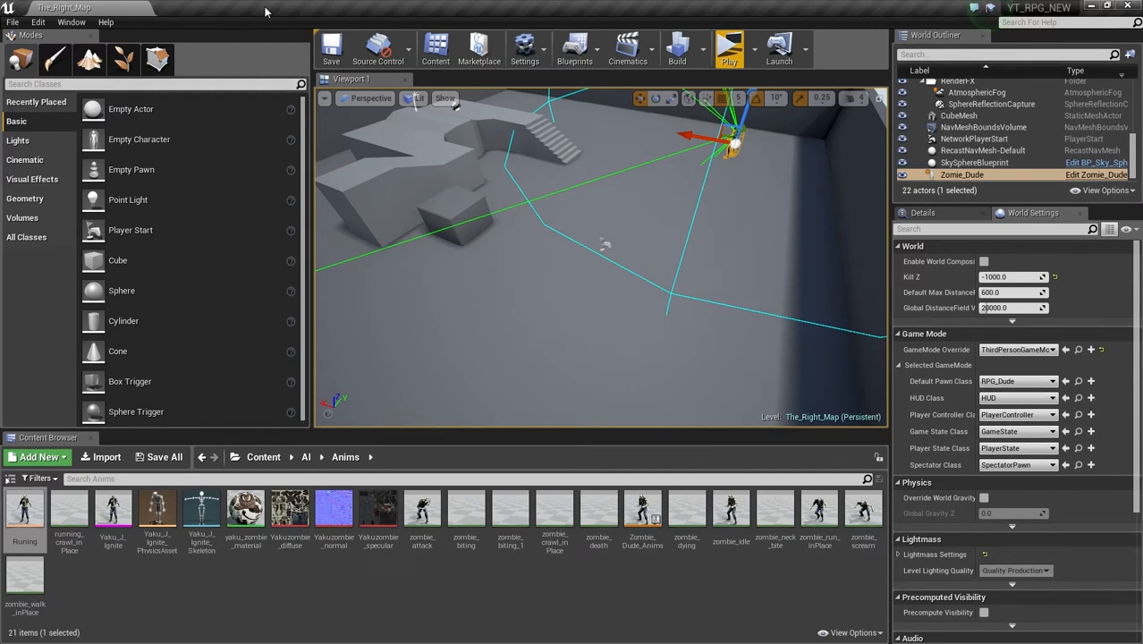
mouse_move(275, 21)
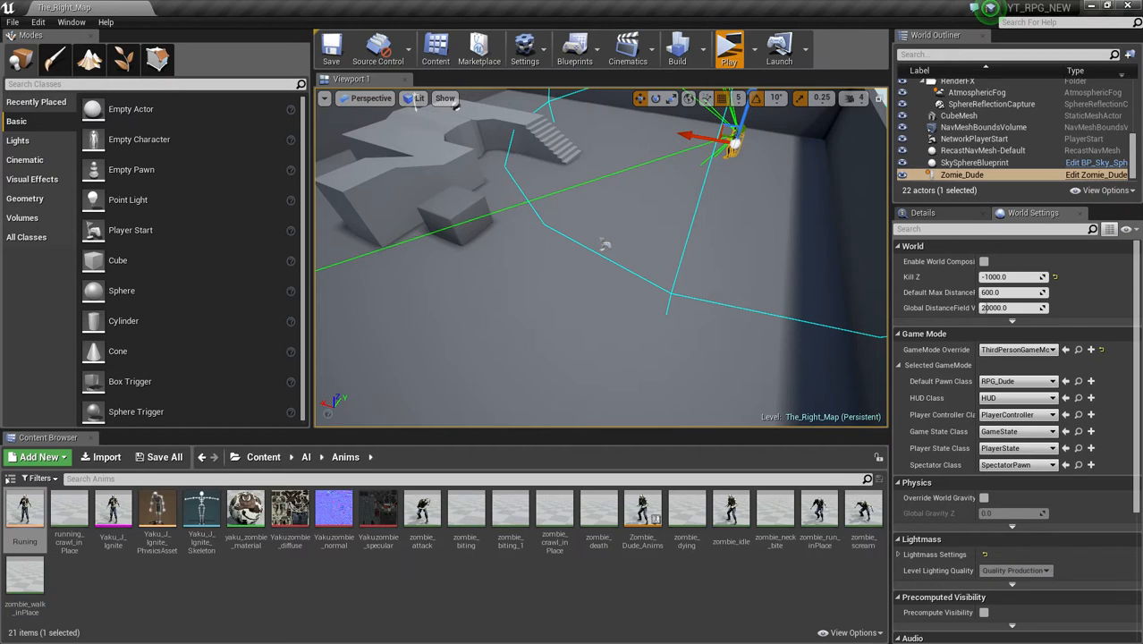
click(728, 47)
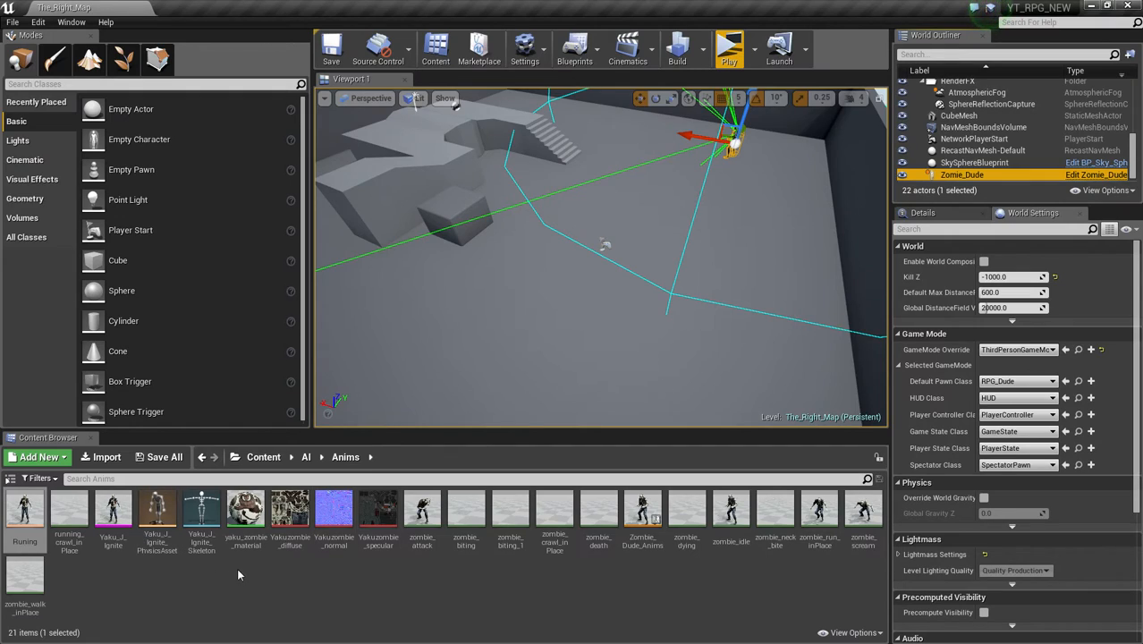
mouse_move(568, 621)
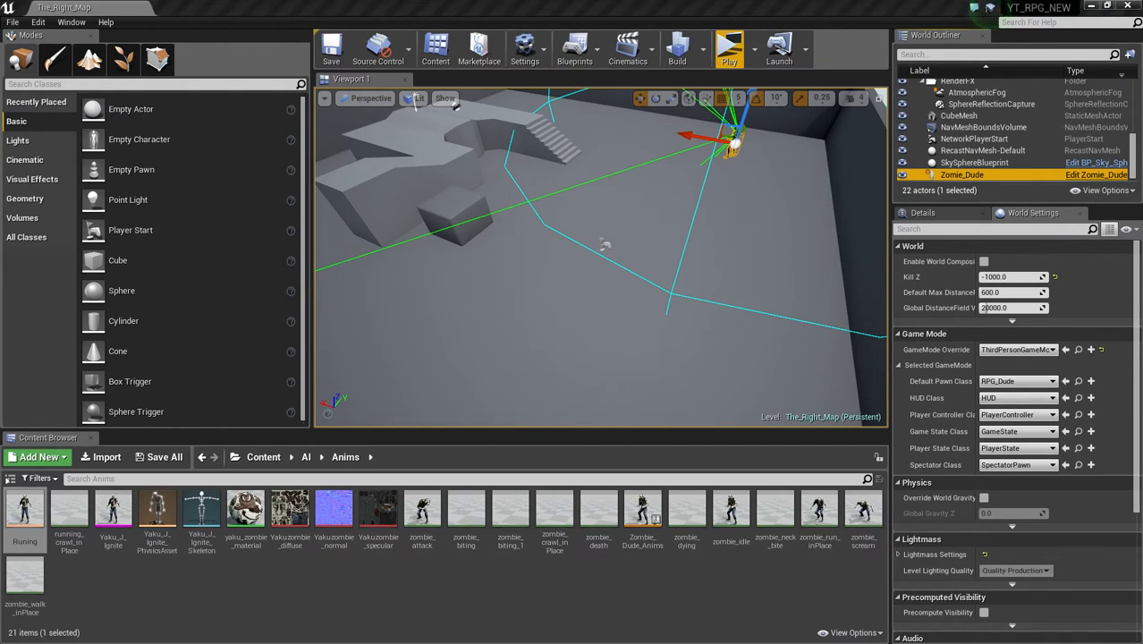
click(263, 458)
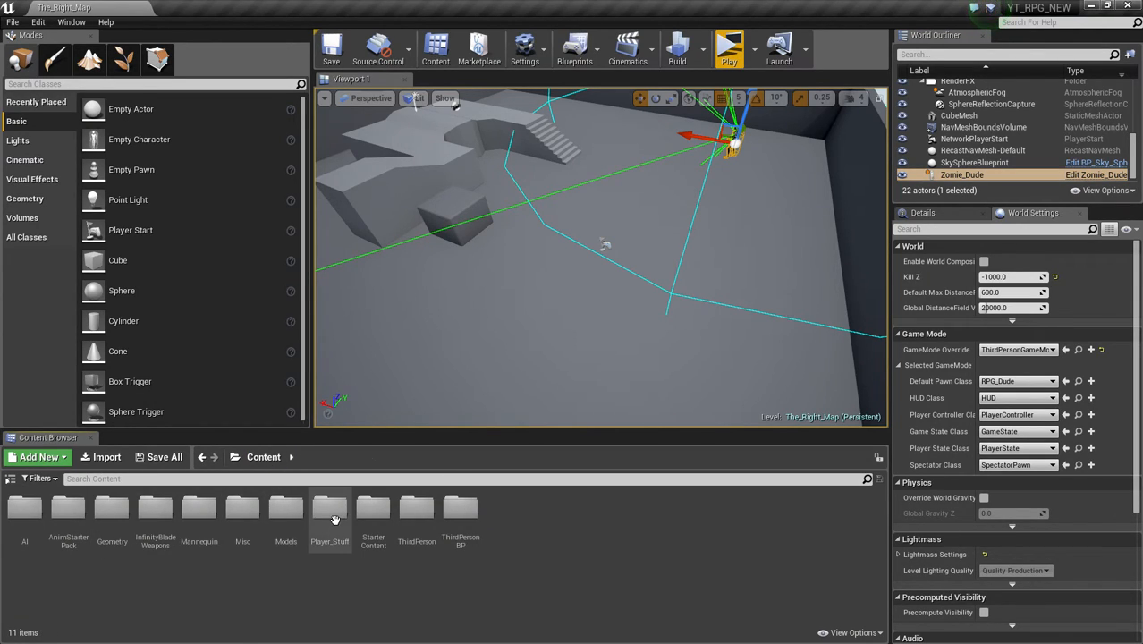
Open RPG_Bro_Anims, enter the Walking_Attack state of Locomotion and bring up graph actions.
double_click(329, 509)
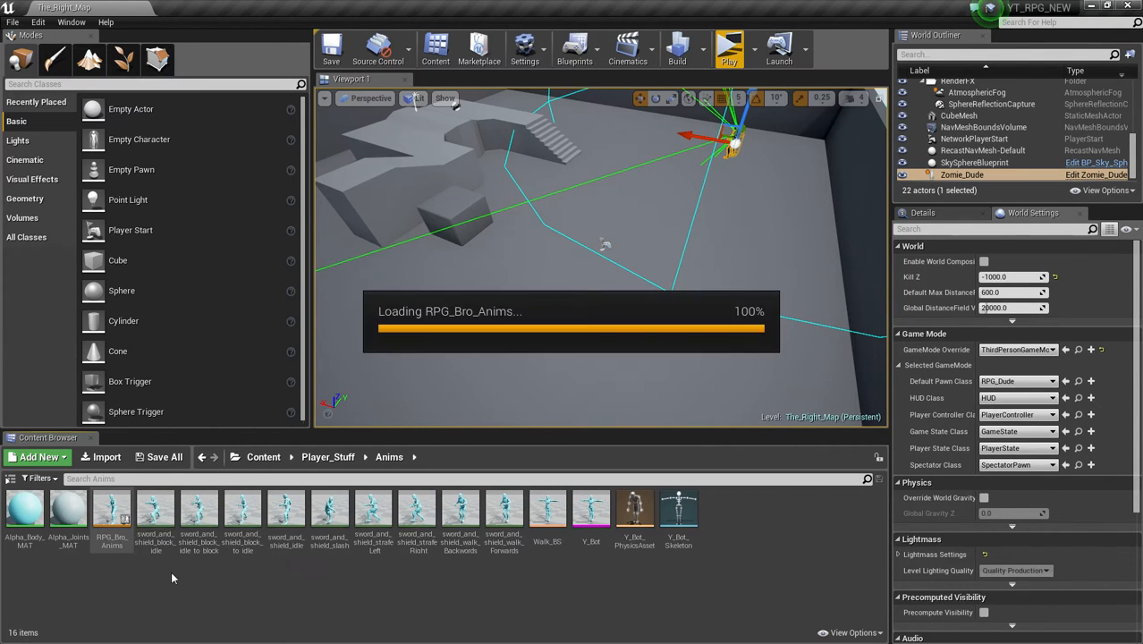
double_click(111, 510)
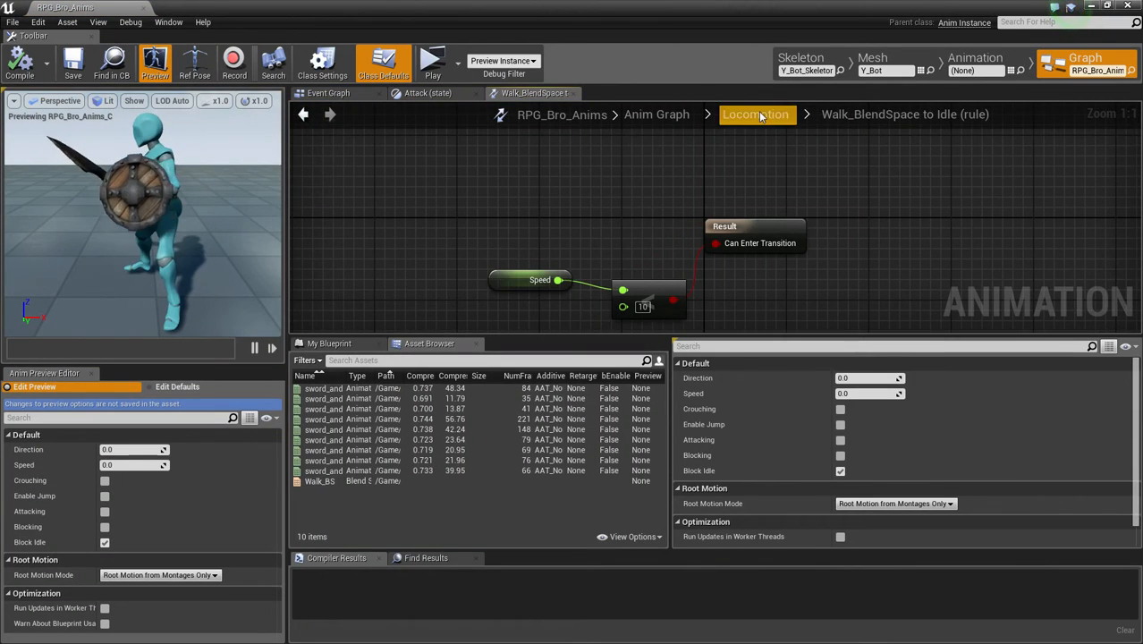
click(755, 115)
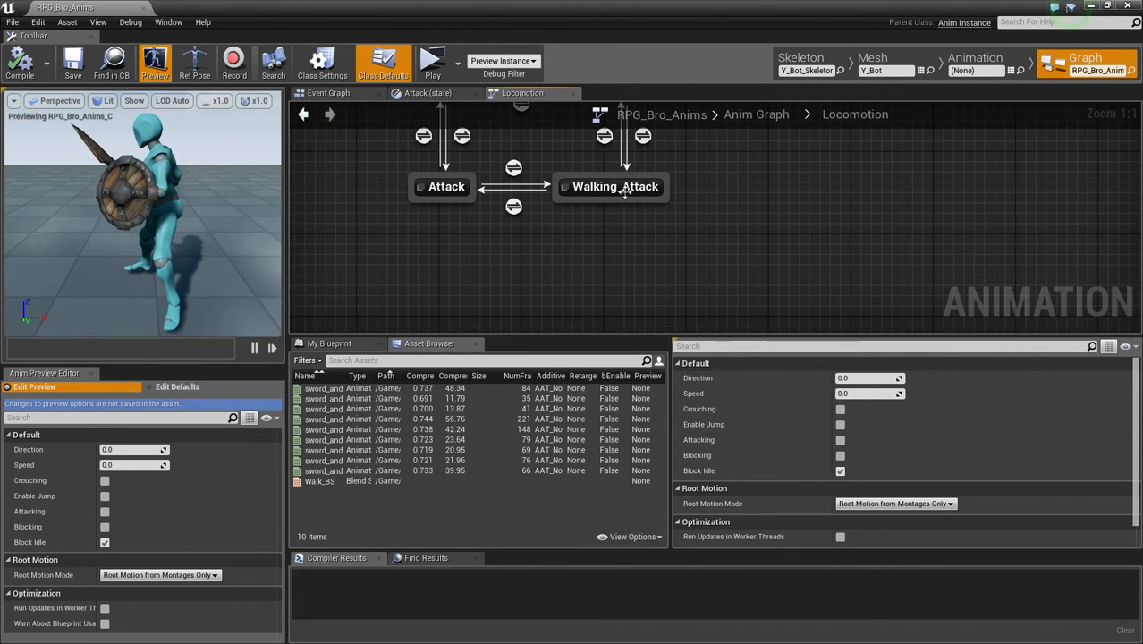
double_click(612, 186)
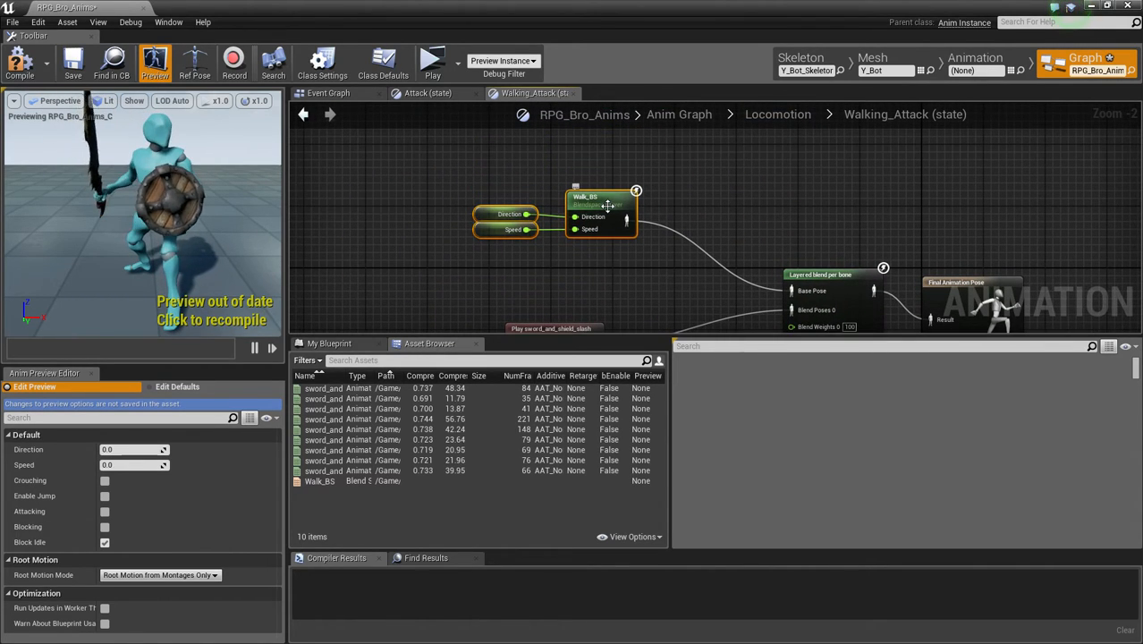
right_click(601, 211)
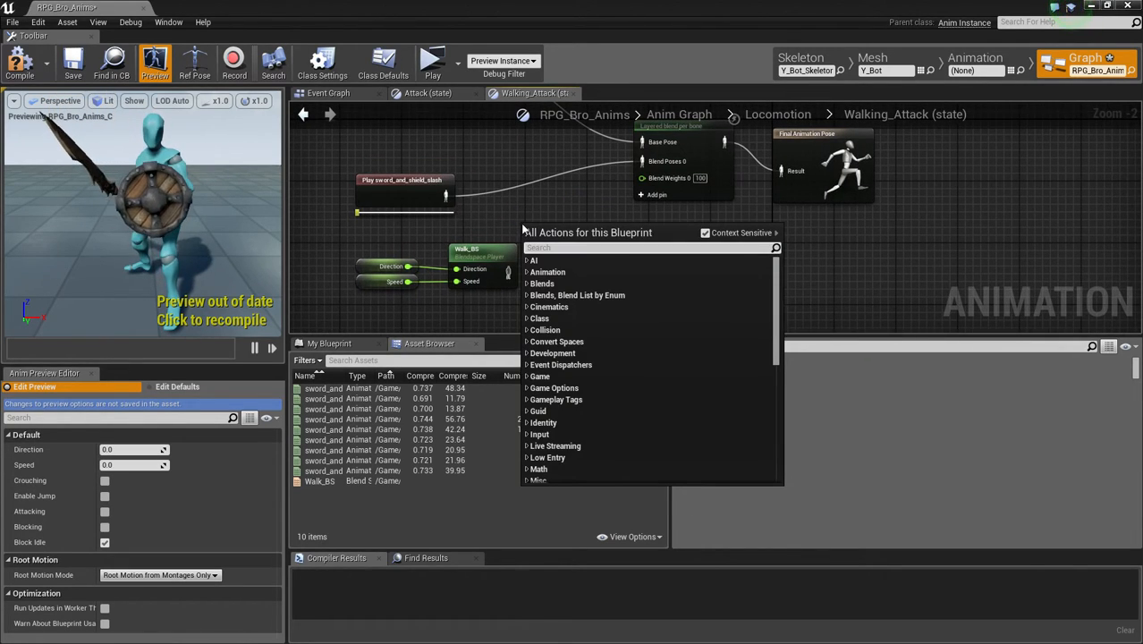
Add a Layered blend per bone node with a second blend pose and both weights at 50.
text(past)
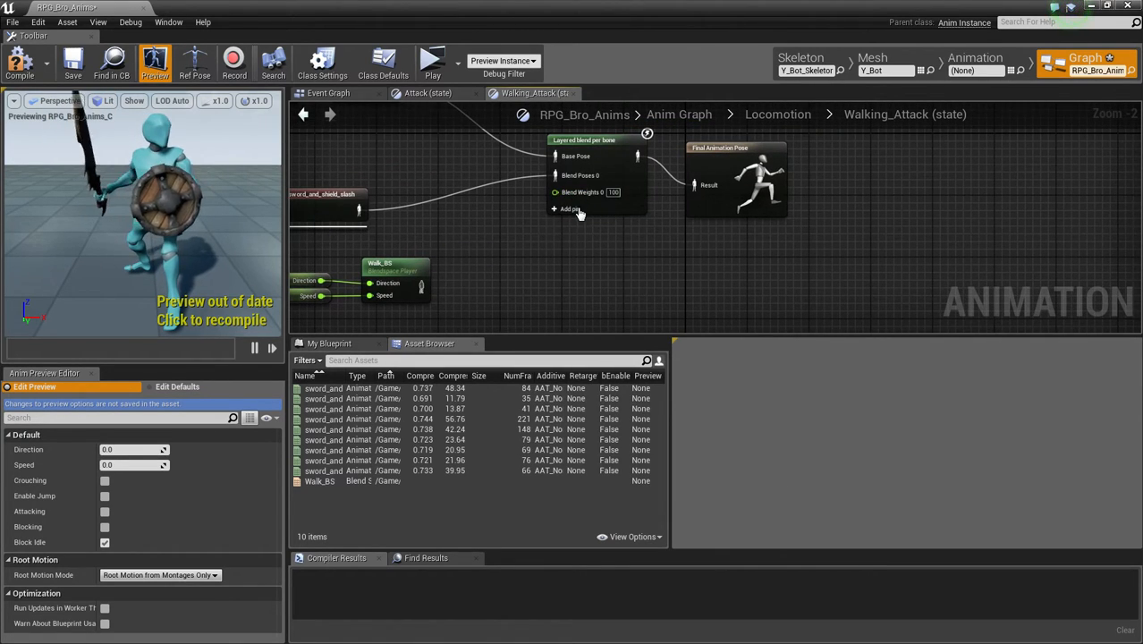
click(569, 208)
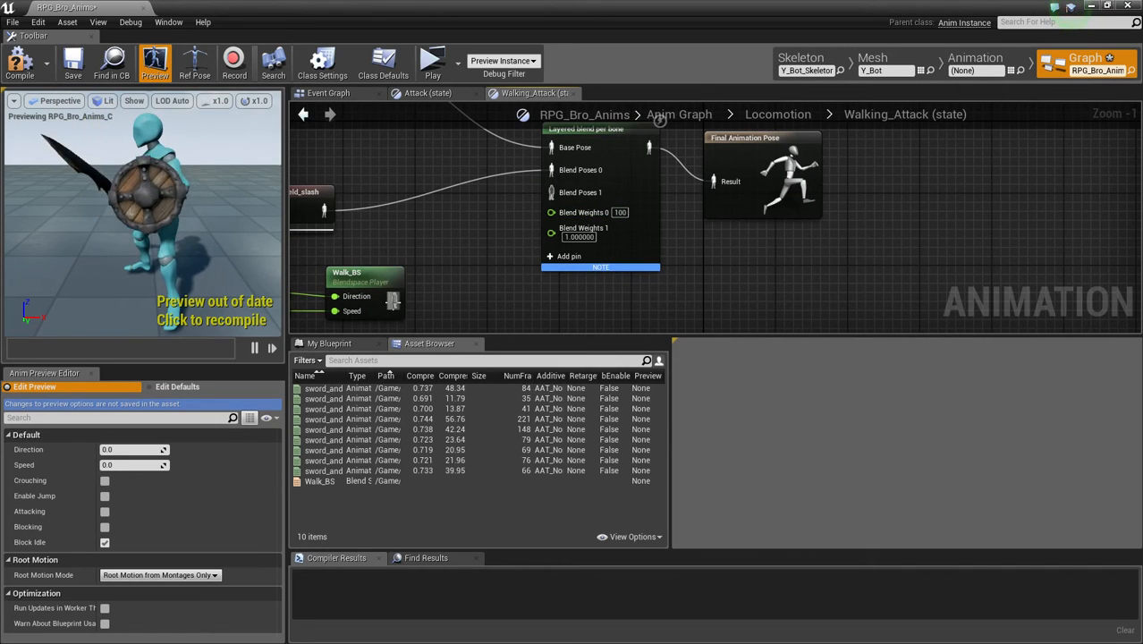
click(619, 211)
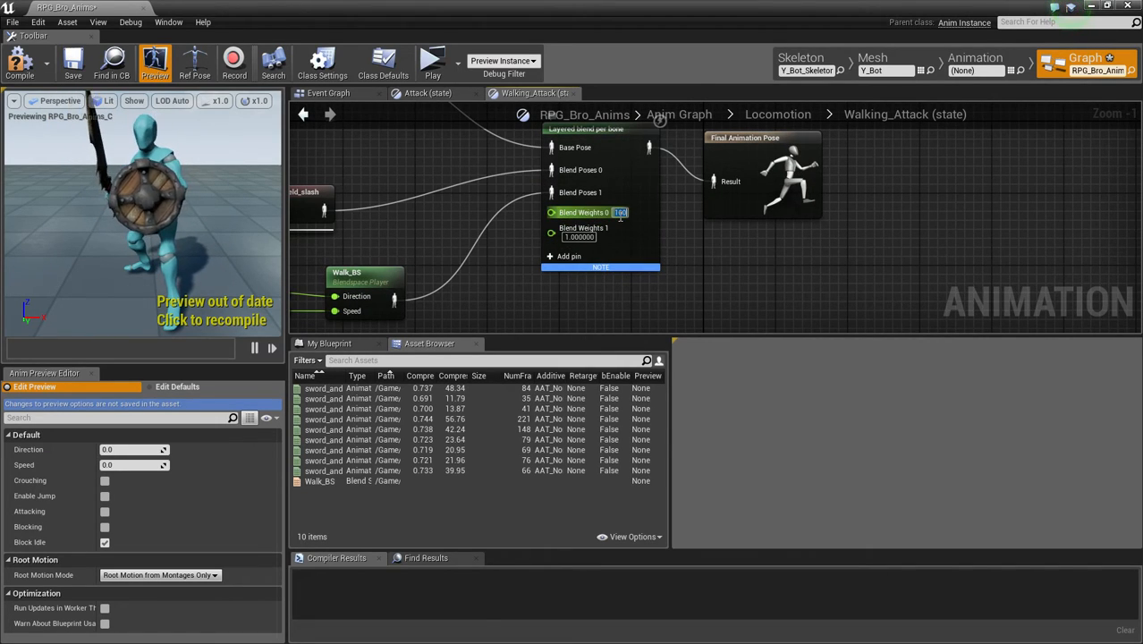
text(50)
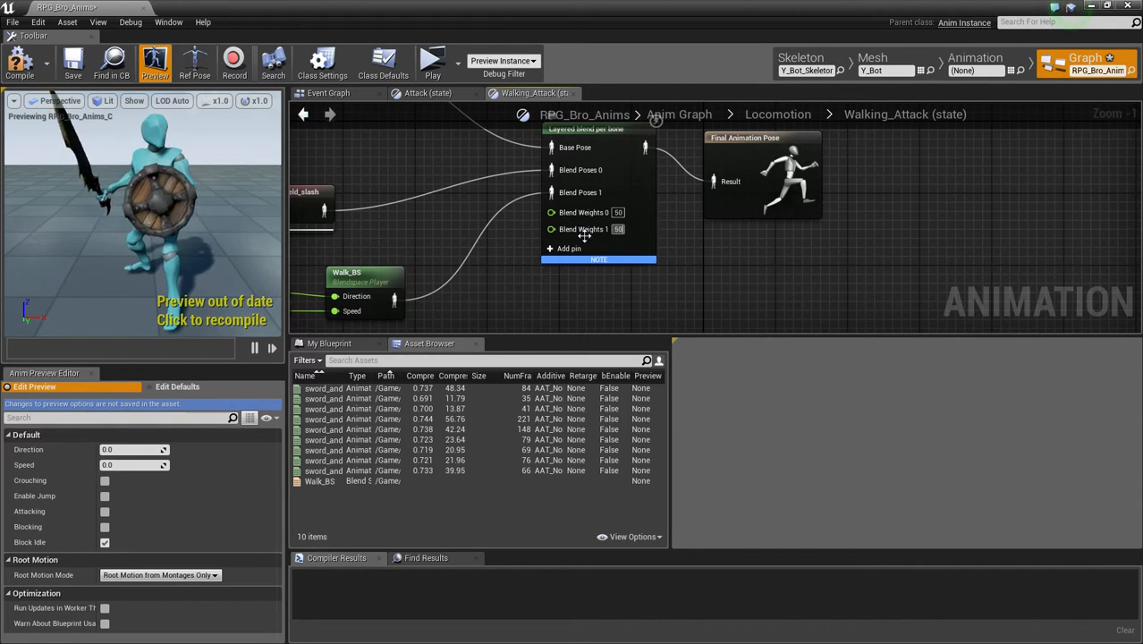
click(598, 129)
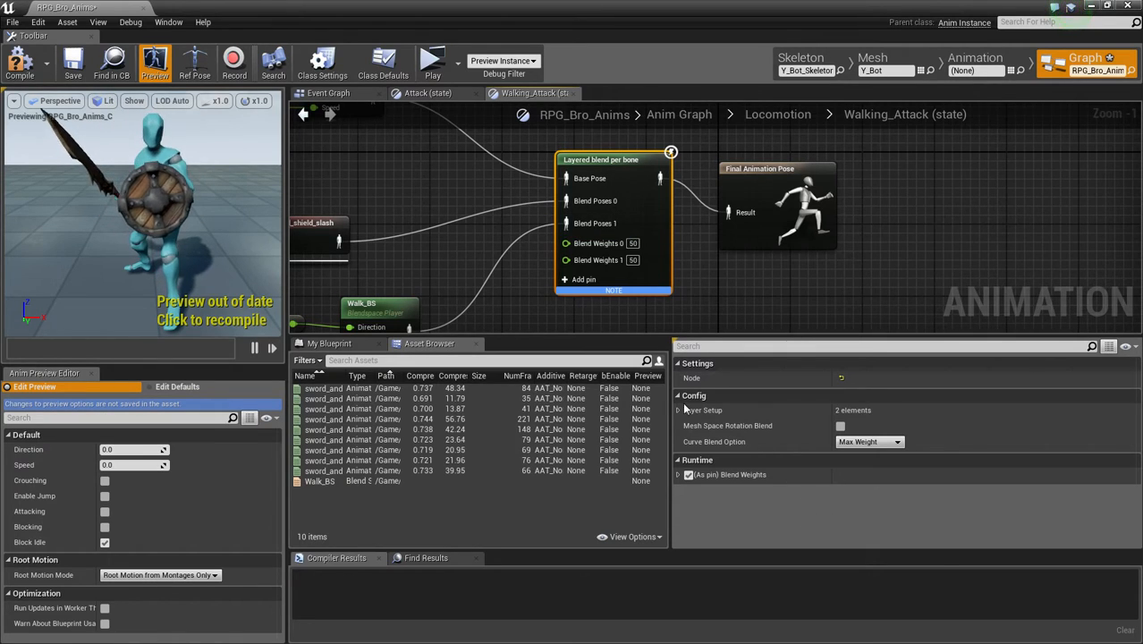
Expand Layer Setup and add a Branch Filters element to layer 1.
click(680, 409)
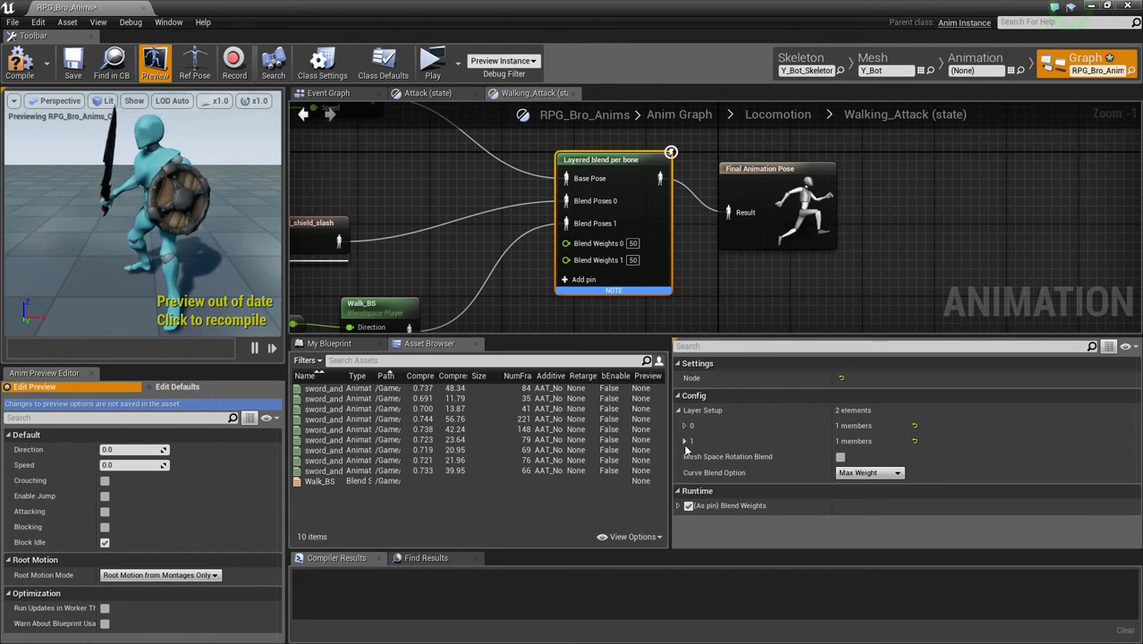
click(684, 440)
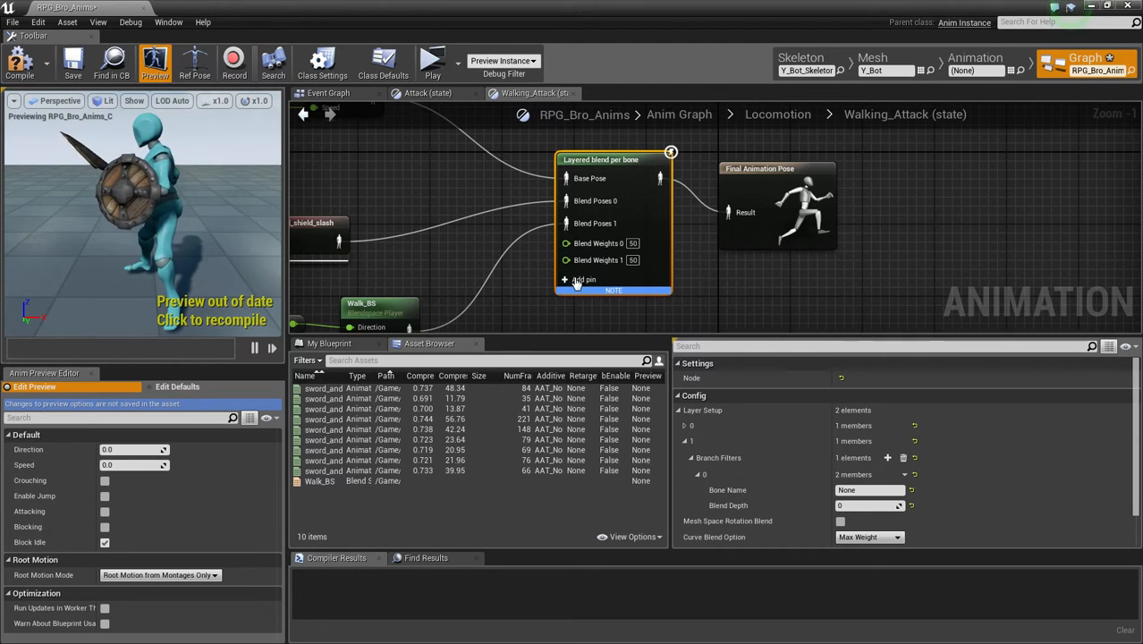
click(578, 279)
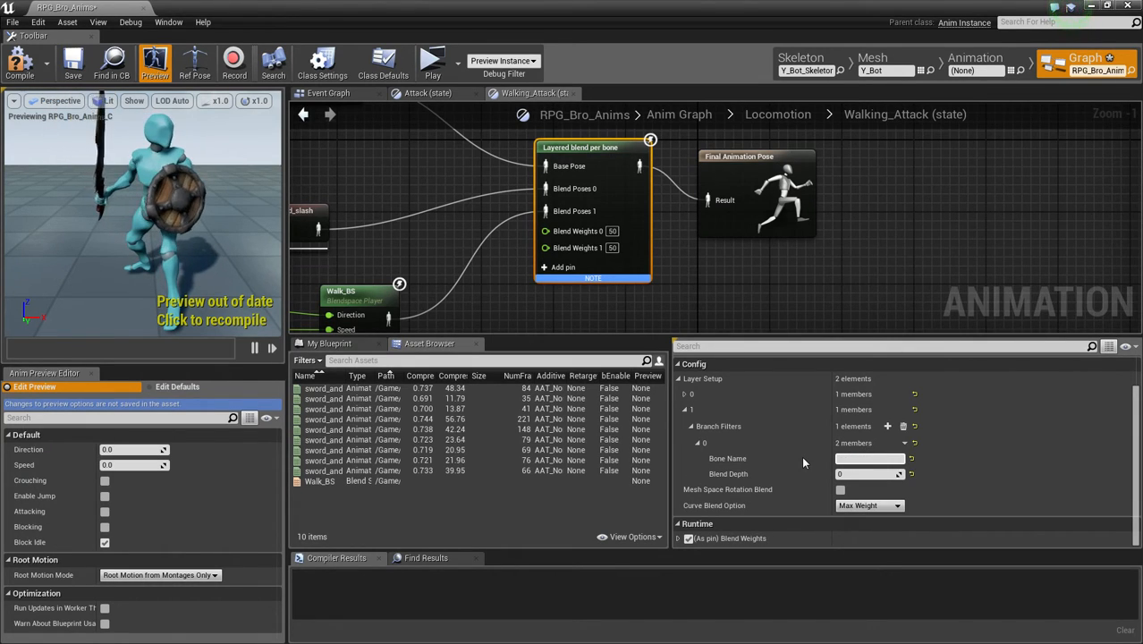
Filter Neck and Head bones at blend depth 200 and compile RPG_Bro_Anims.
text(Neck)
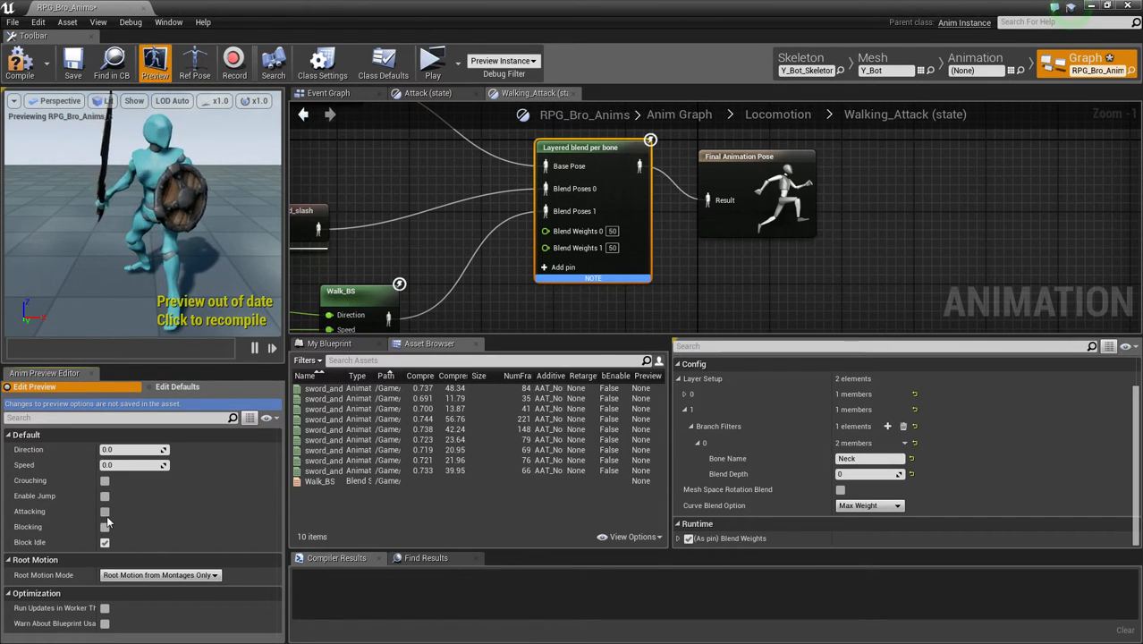
click(104, 512)
text(Head)
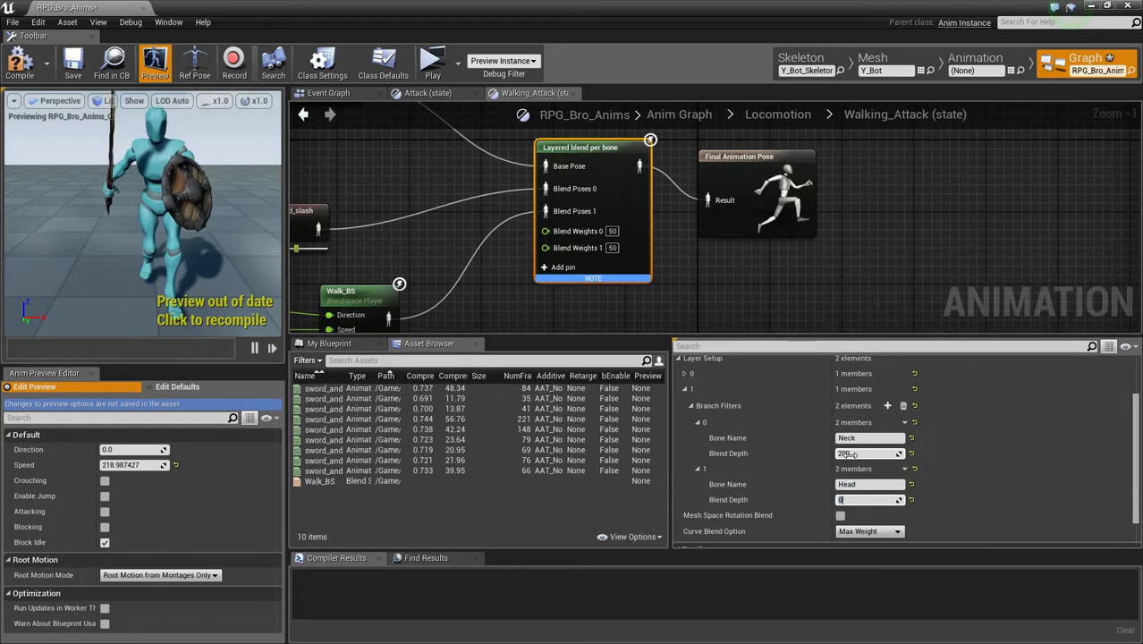
text(200)
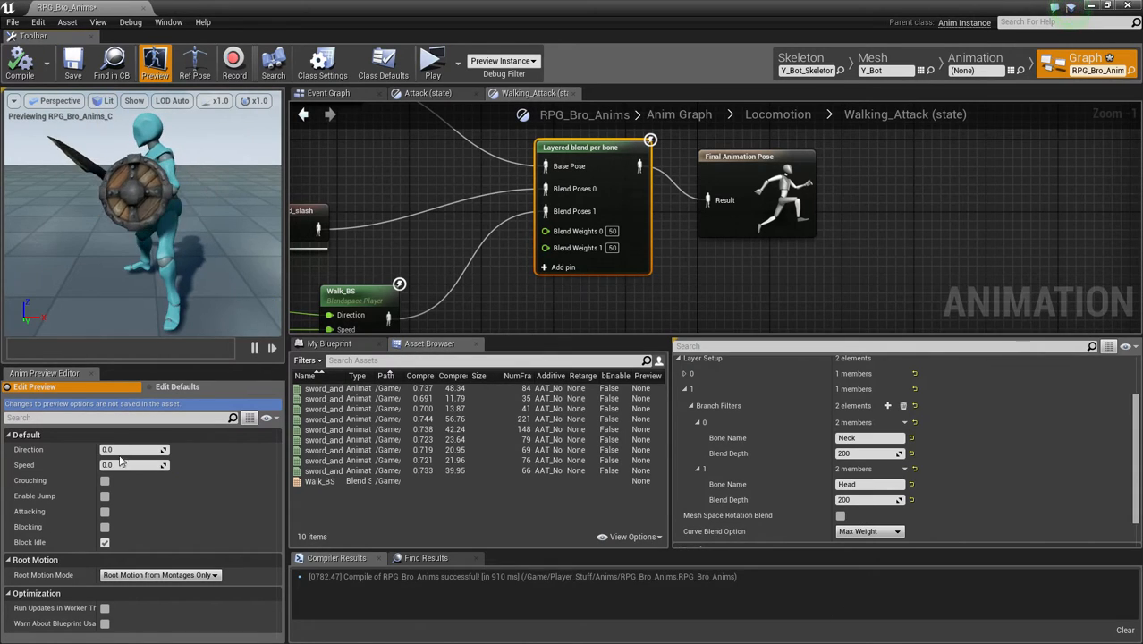
Preview at Speed 909.166016 with Attacking ticked and inspect the character's head.
text(909.166016)
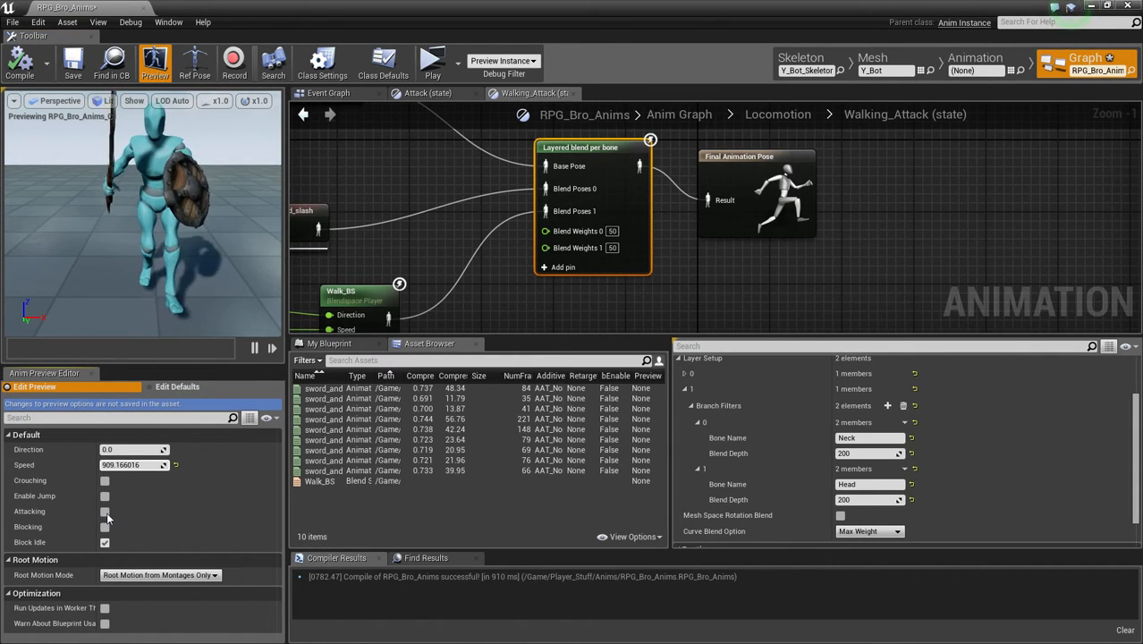
click(104, 512)
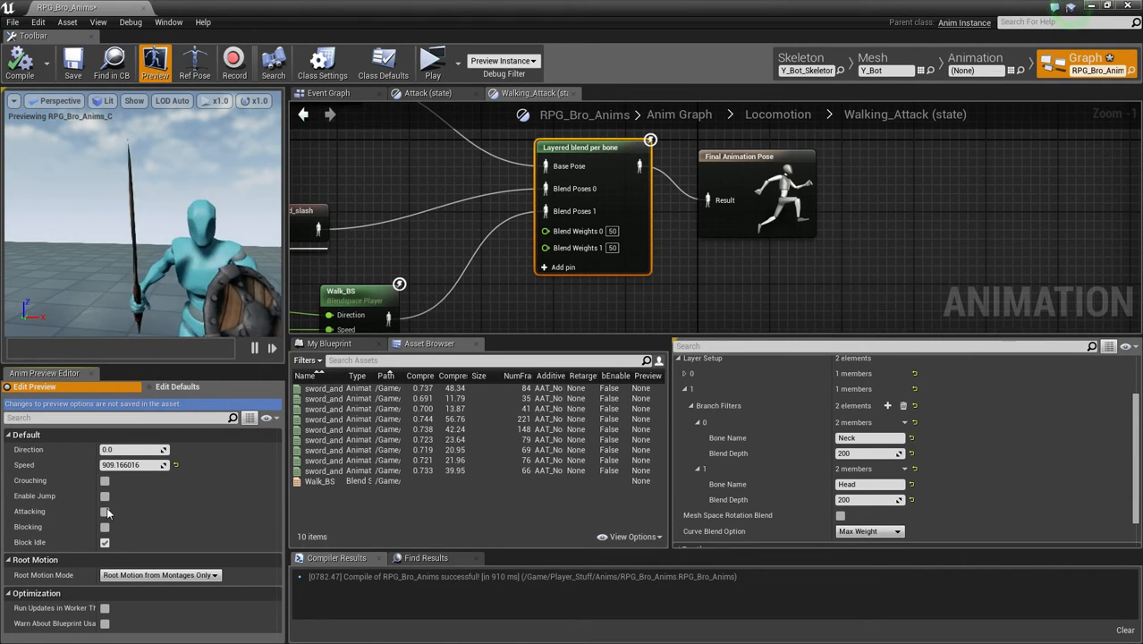
click(104, 512)
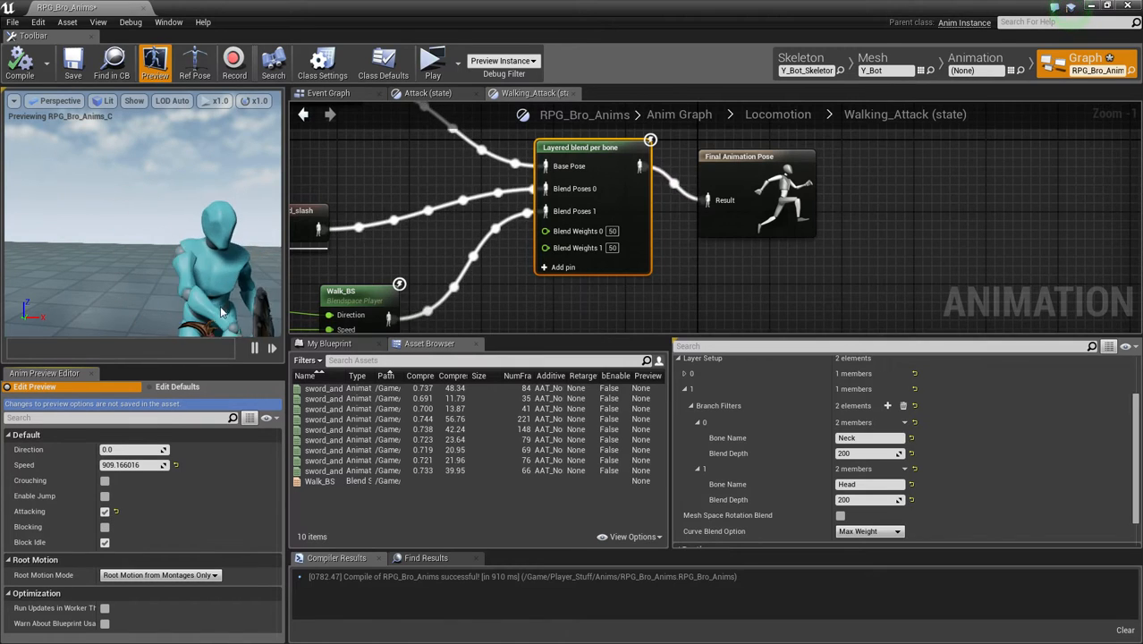